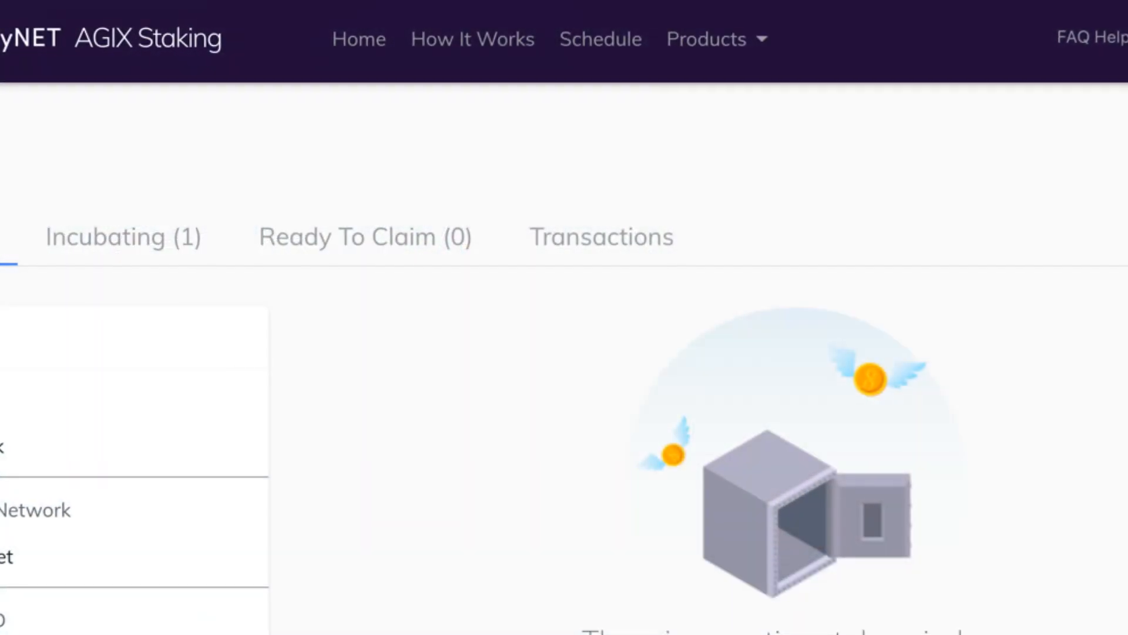
{"action": "scroll", "scroll_direction": "down", "scroll_amount": 3}
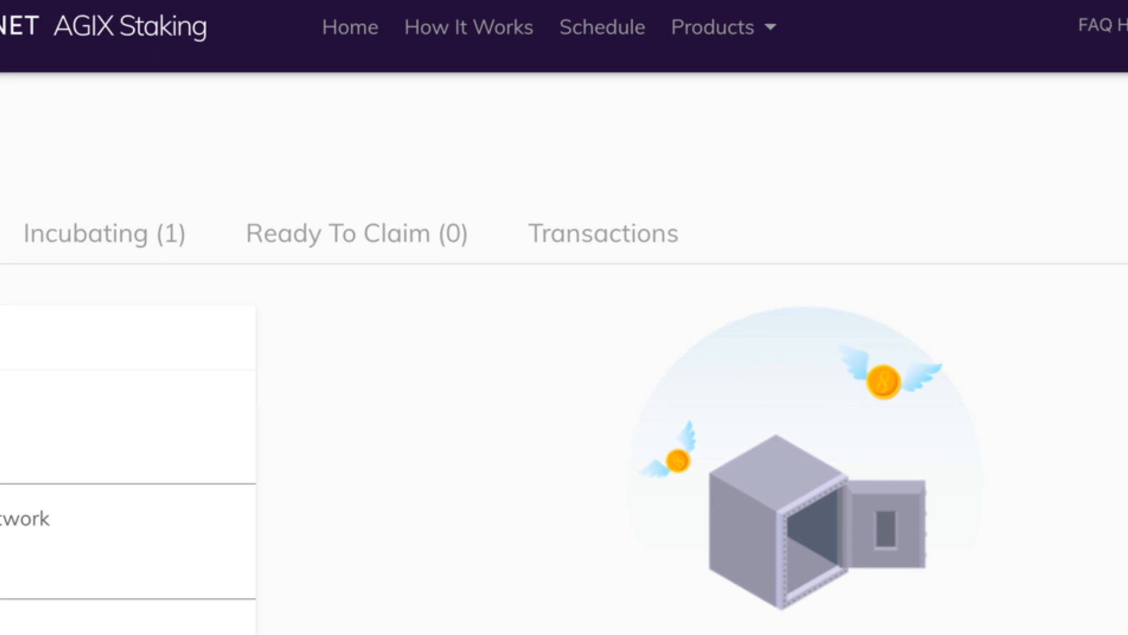